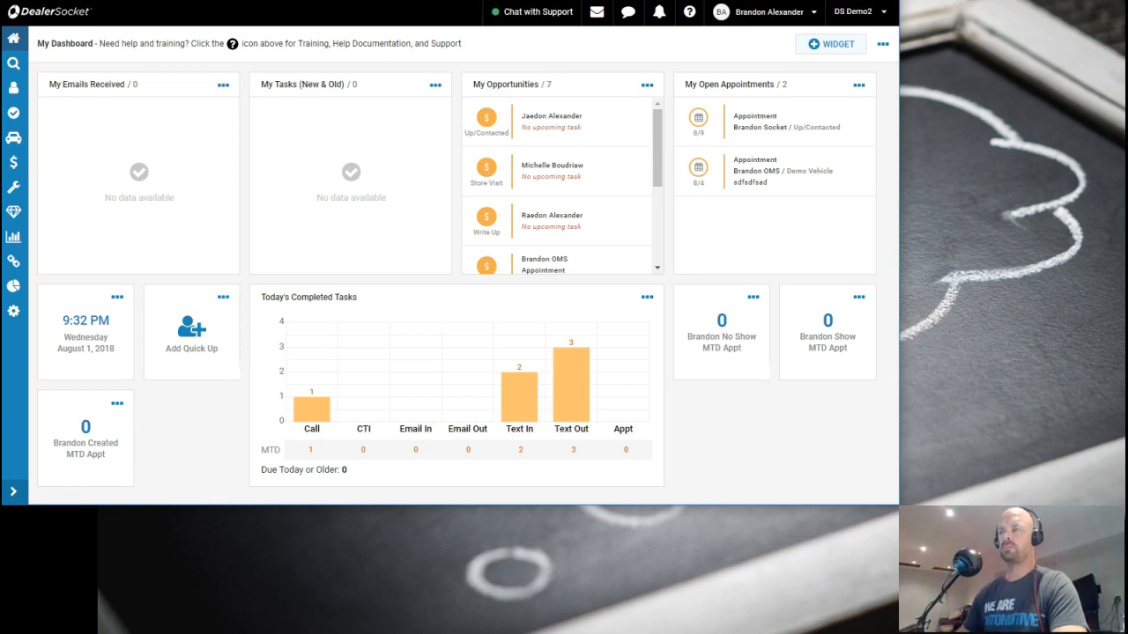
{"action": "mouse_move", "coordinate": [14, 310]}
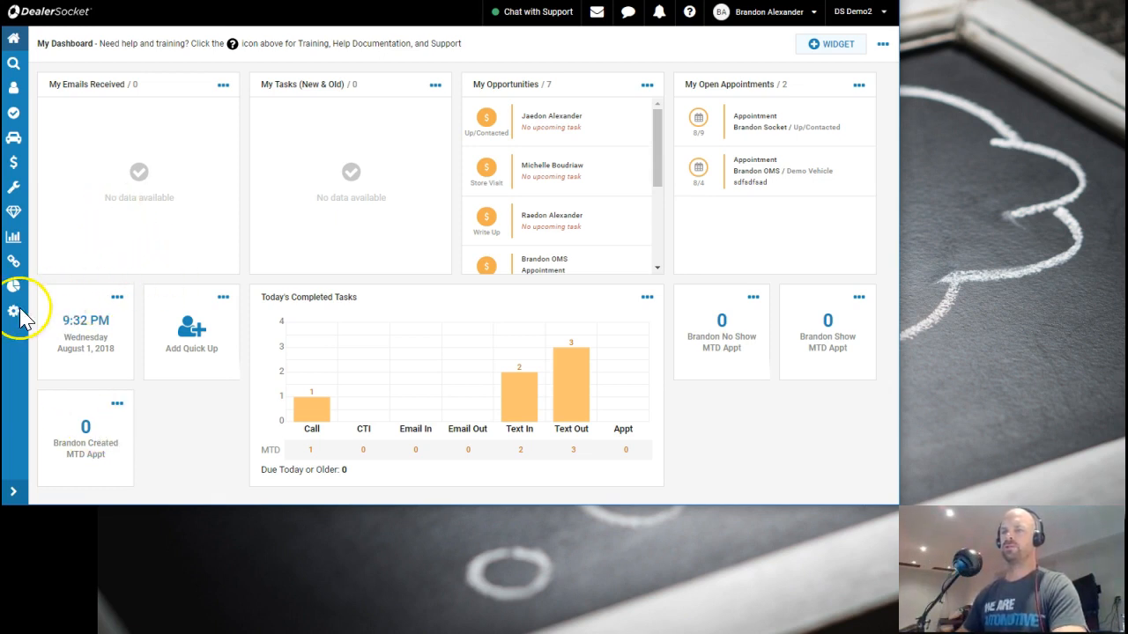
- Go to the System Administration page via the gear icon in the left sidebar
{"action": "left_click", "coordinate": [14, 311]}
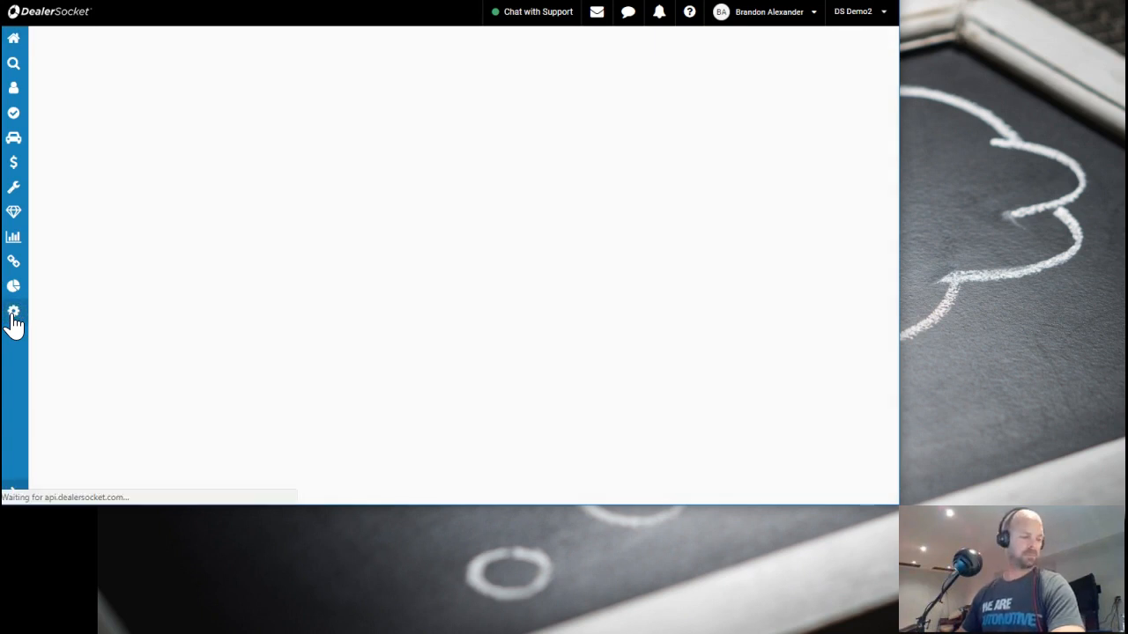
{"action": "left_click", "coordinate": [14, 308]}
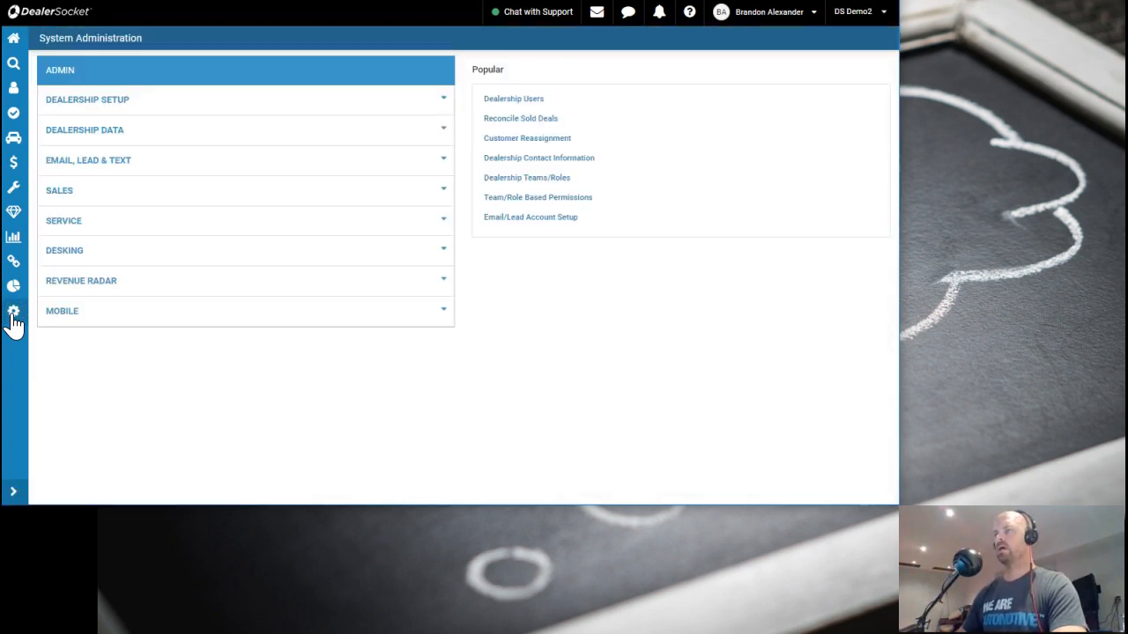
{"action": "mouse_move", "coordinate": [515, 114]}
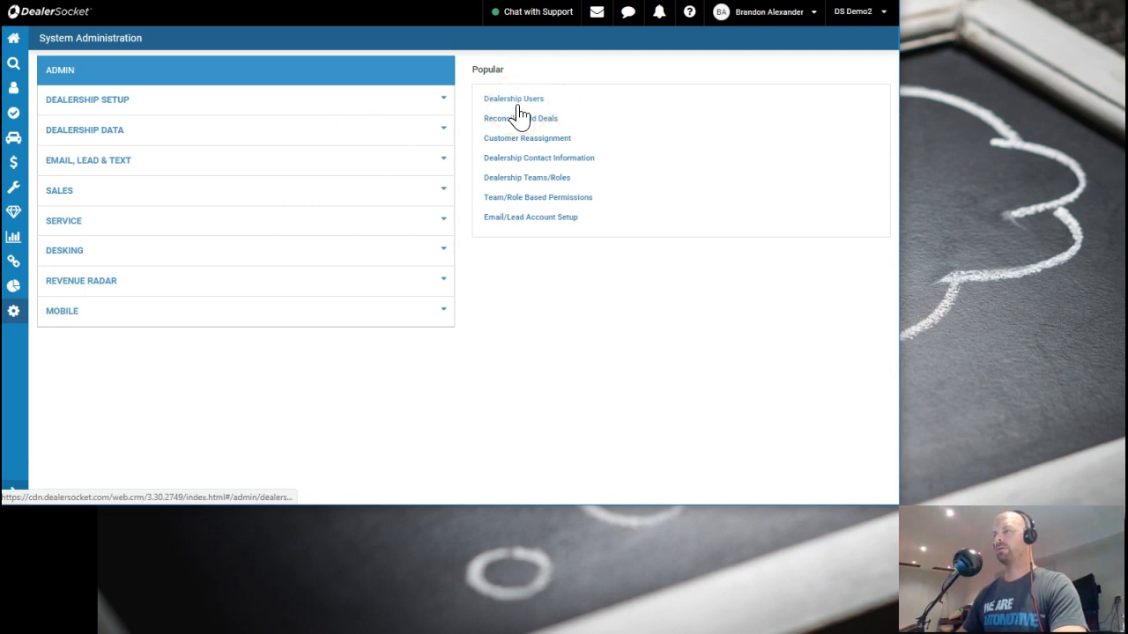
- From Dealership Users under Popular, start a new dealership user with the NEW button
{"action": "left_click", "coordinate": [507, 99]}
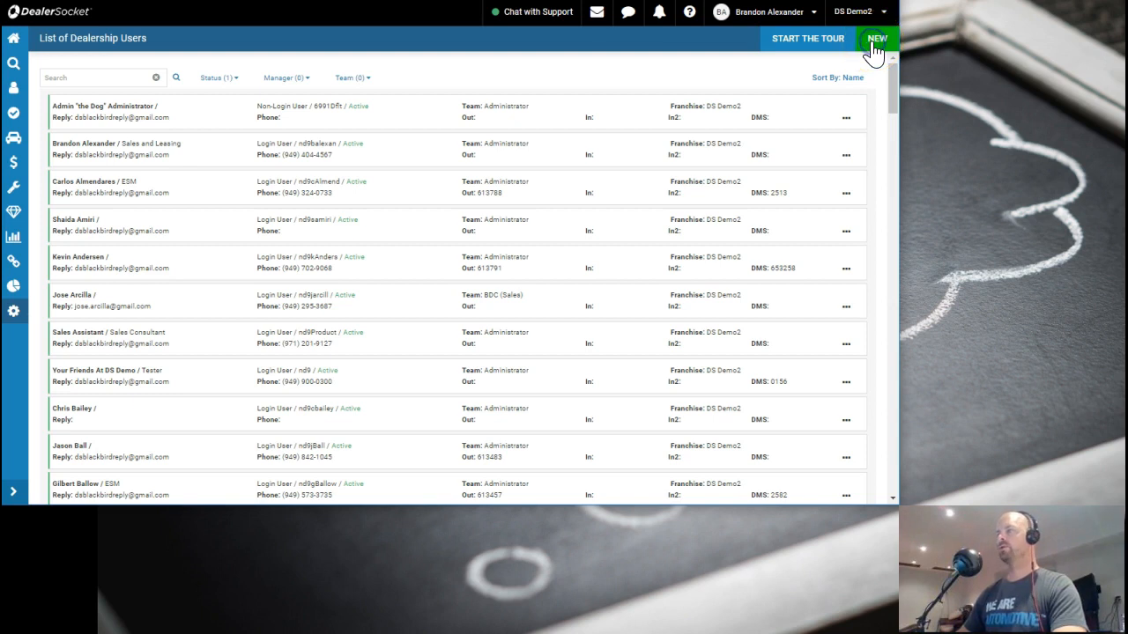
{"action": "left_click", "coordinate": [884, 39]}
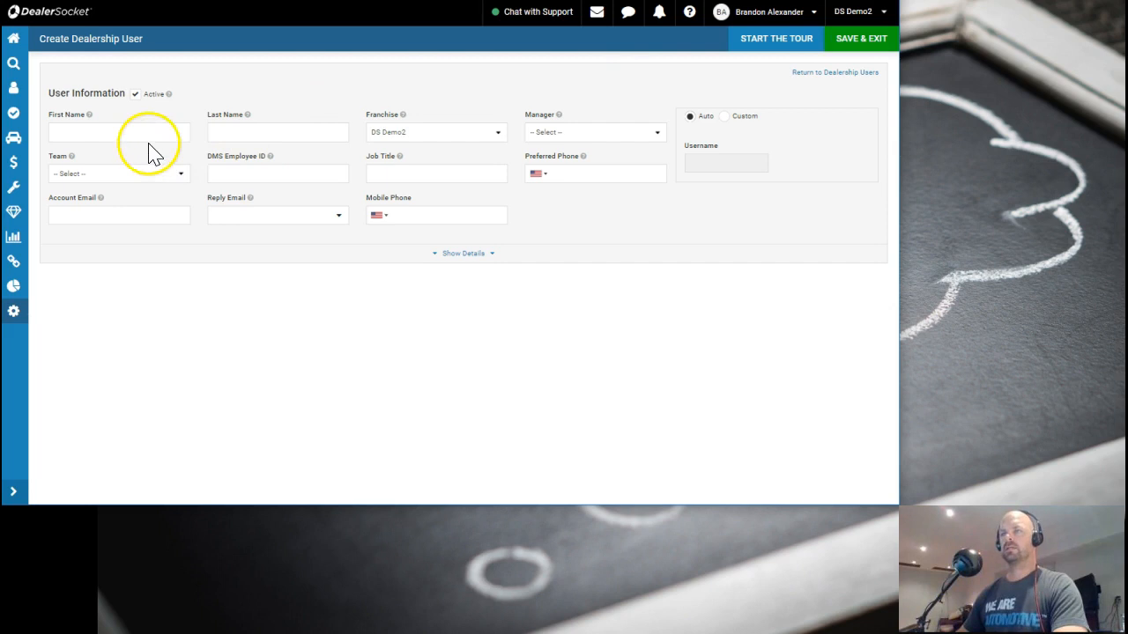
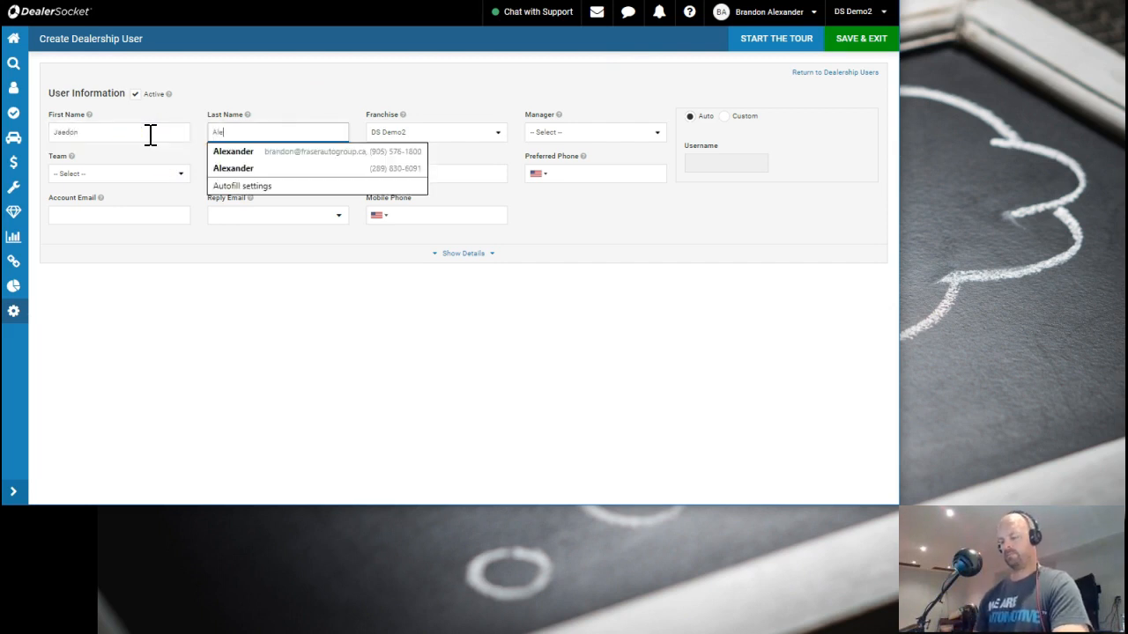
{"action": "left_click", "coordinate": [233, 151]}
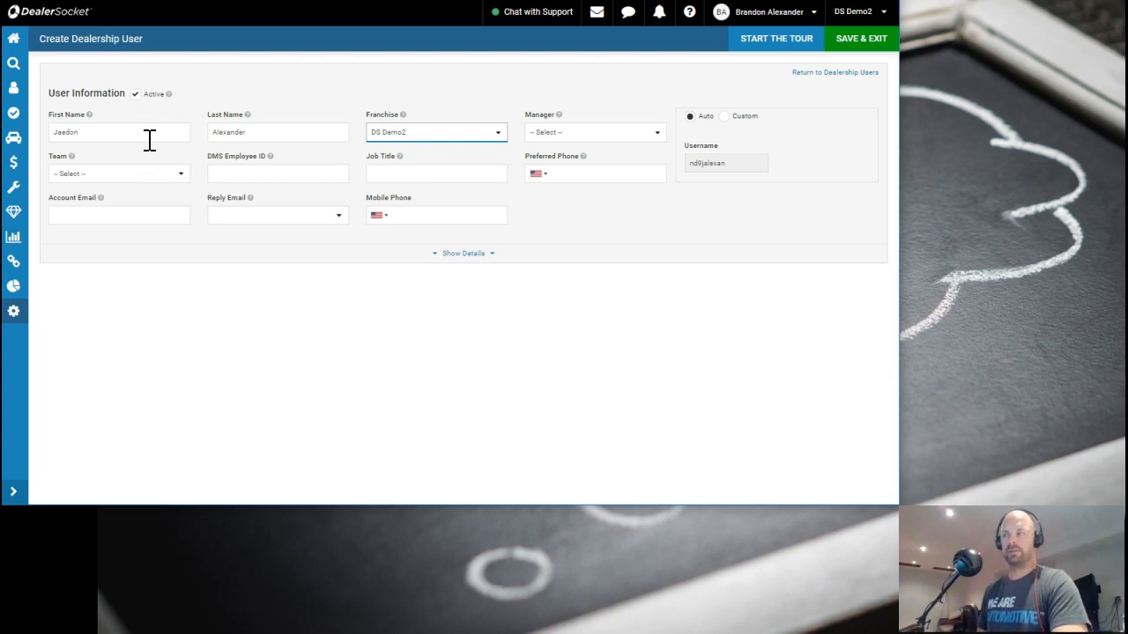
{"action": "left_click", "coordinate": [594, 132]}
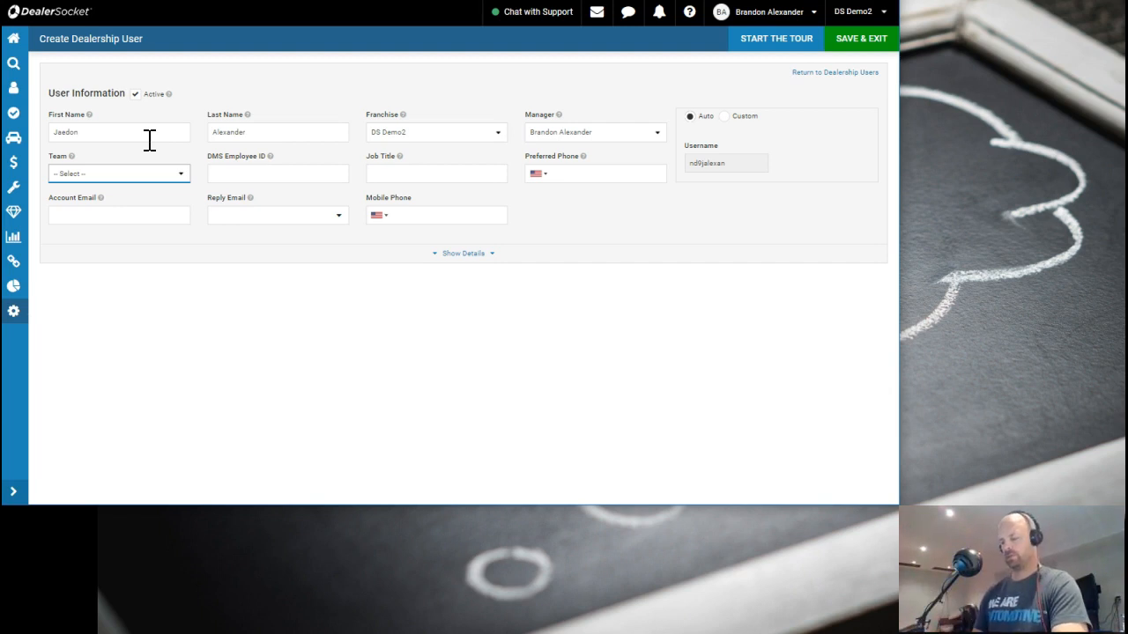
{"action": "left_click", "coordinate": [115, 173]}
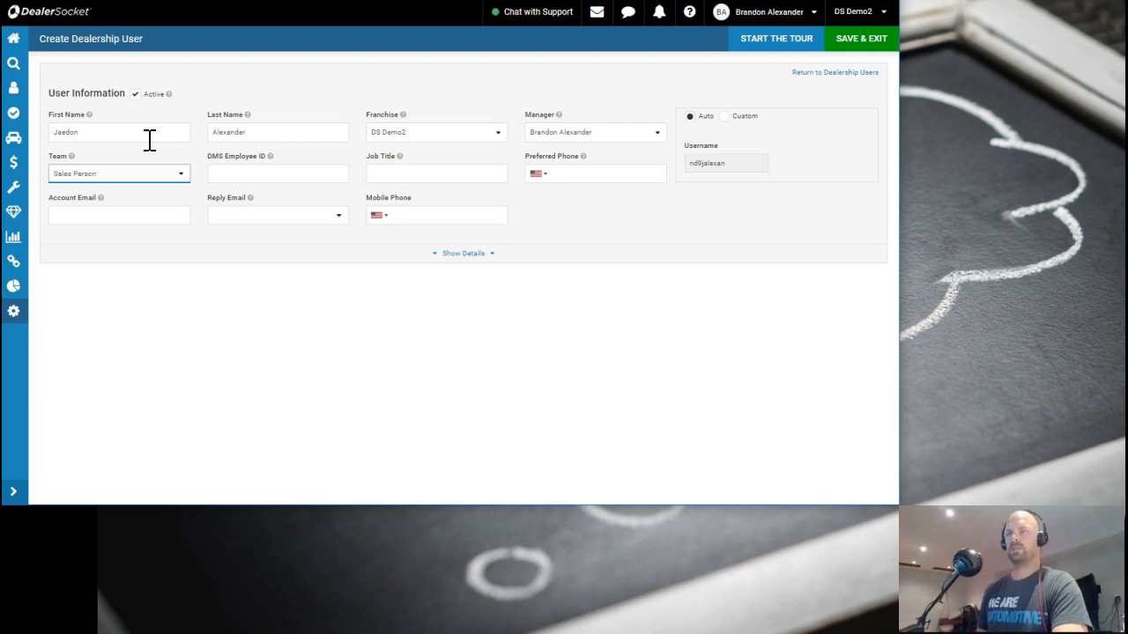
{"action": "left_click", "coordinate": [279, 173]}
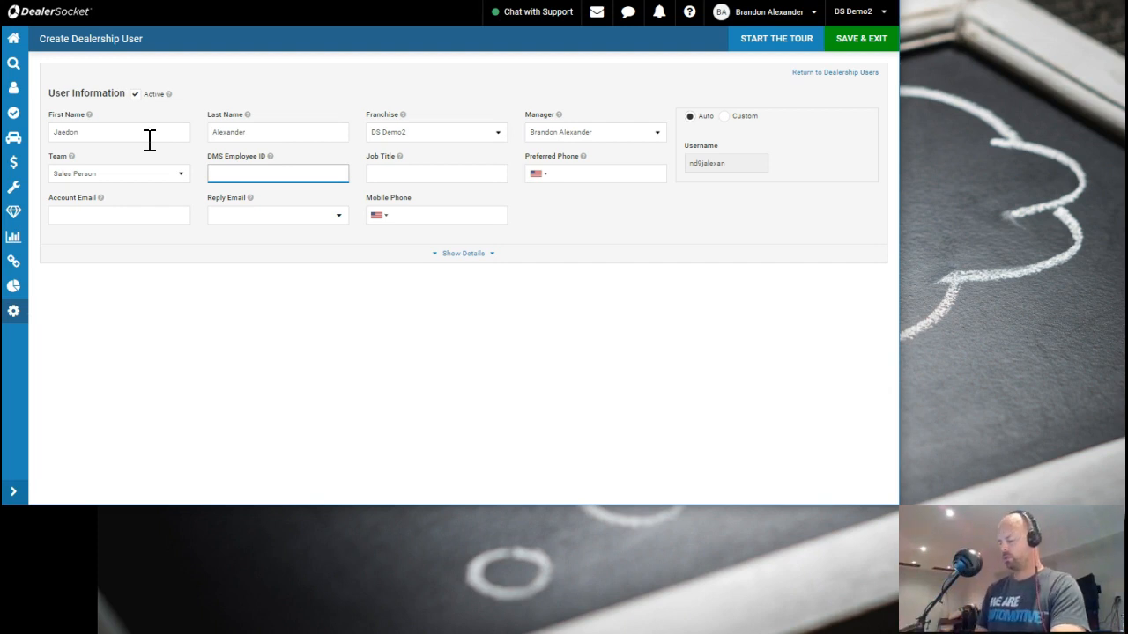
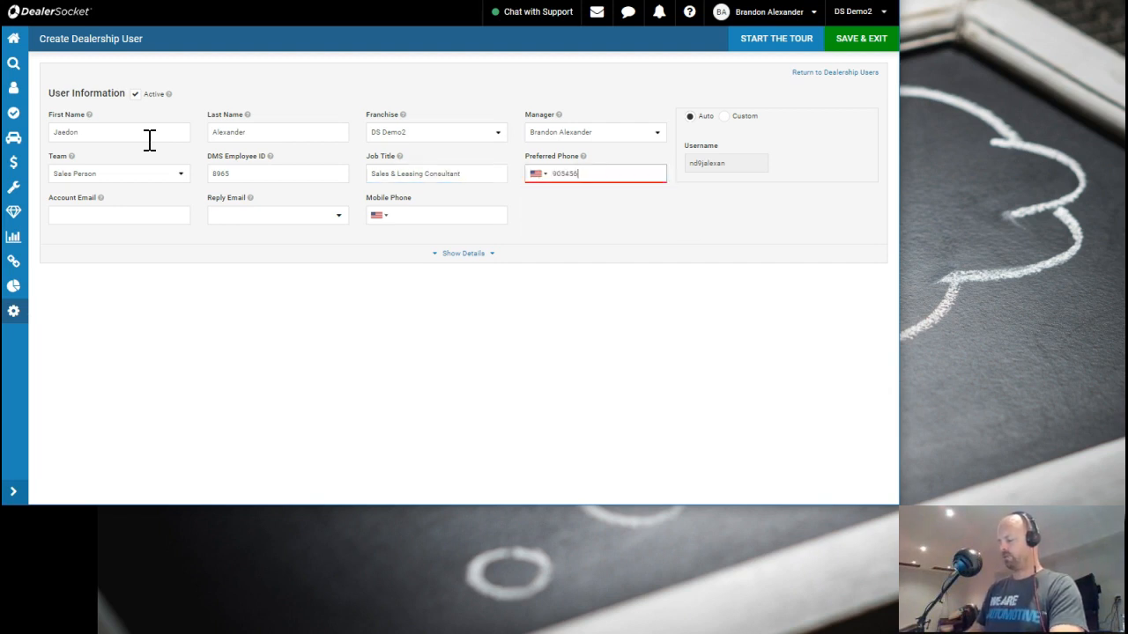
{"action": "left_click", "coordinate": [119, 215]}
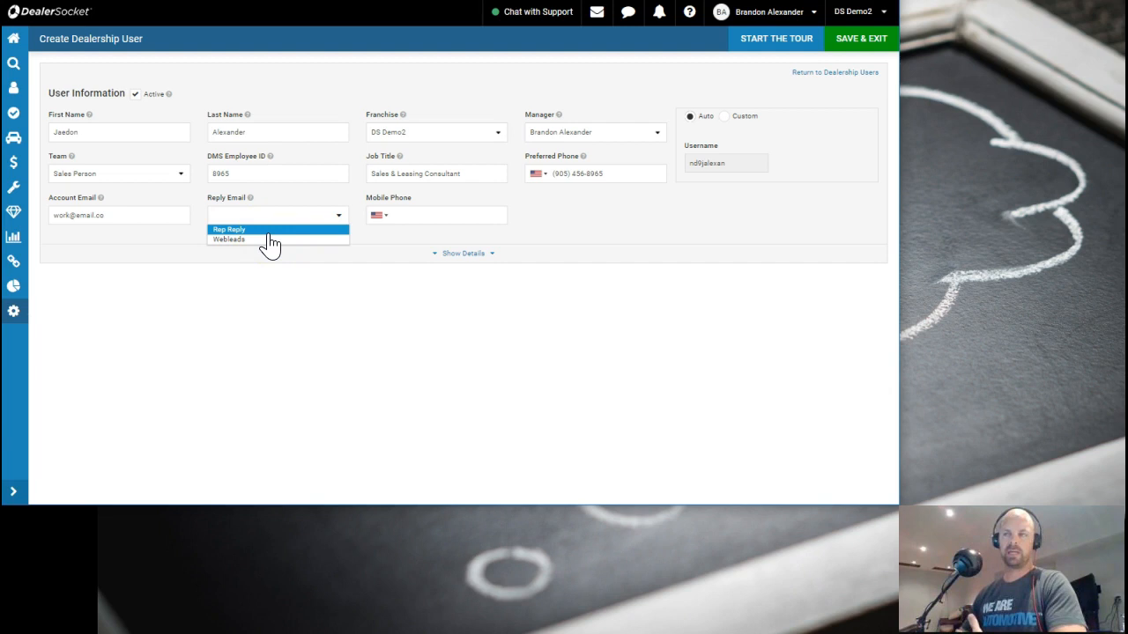
{"action": "left_click", "coordinate": [247, 229]}
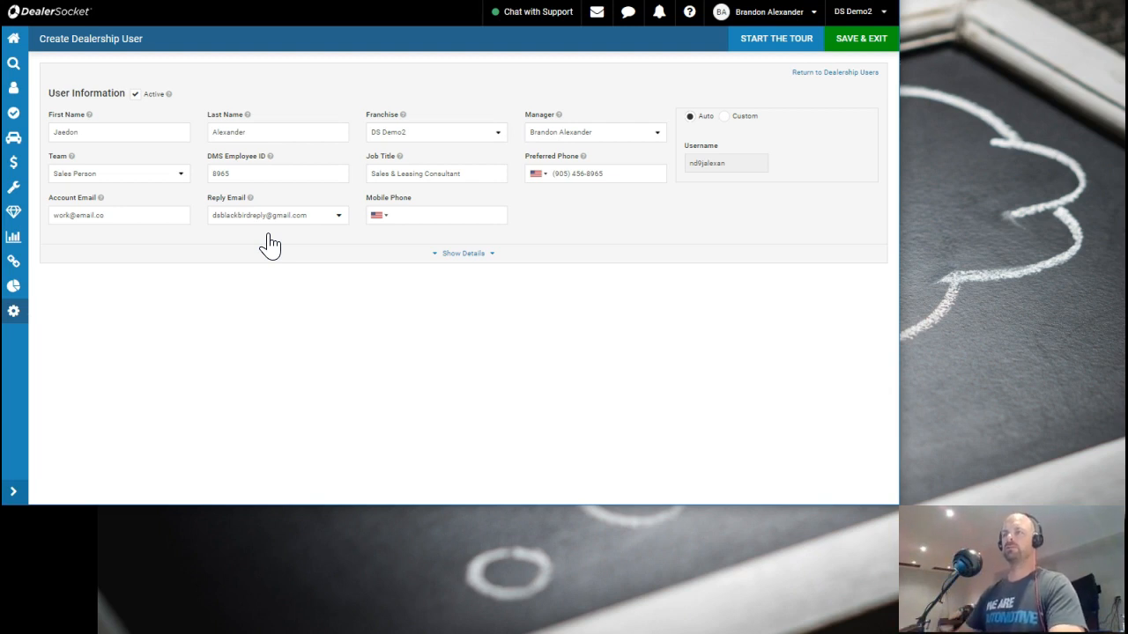
{"action": "left_click", "coordinate": [444, 215]}
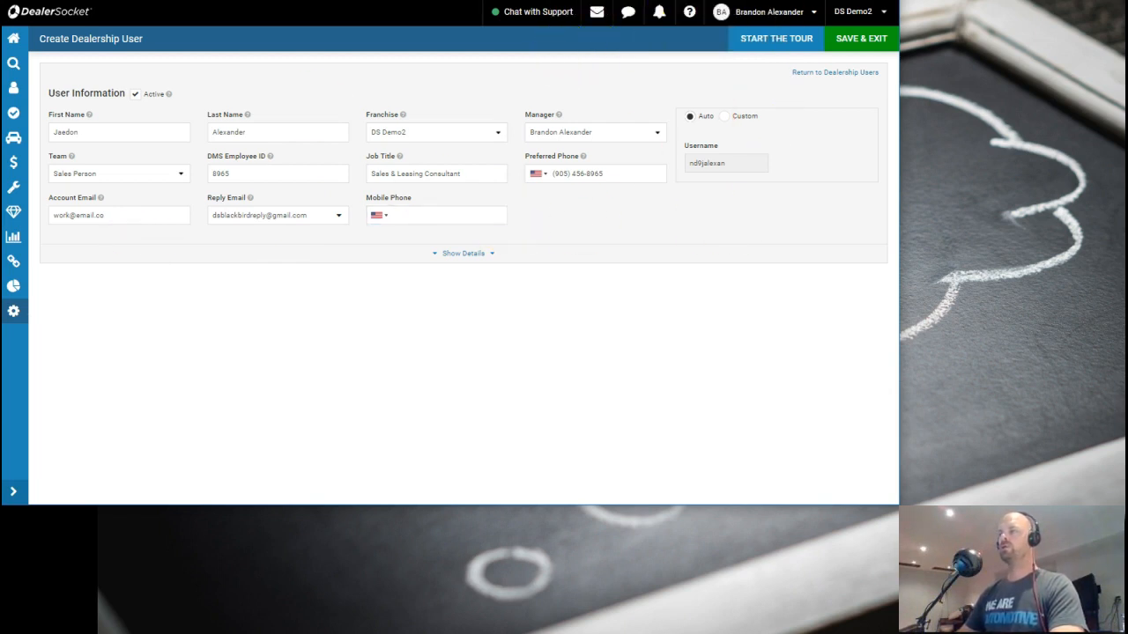
{"action": "mouse_move", "coordinate": [742, 180]}
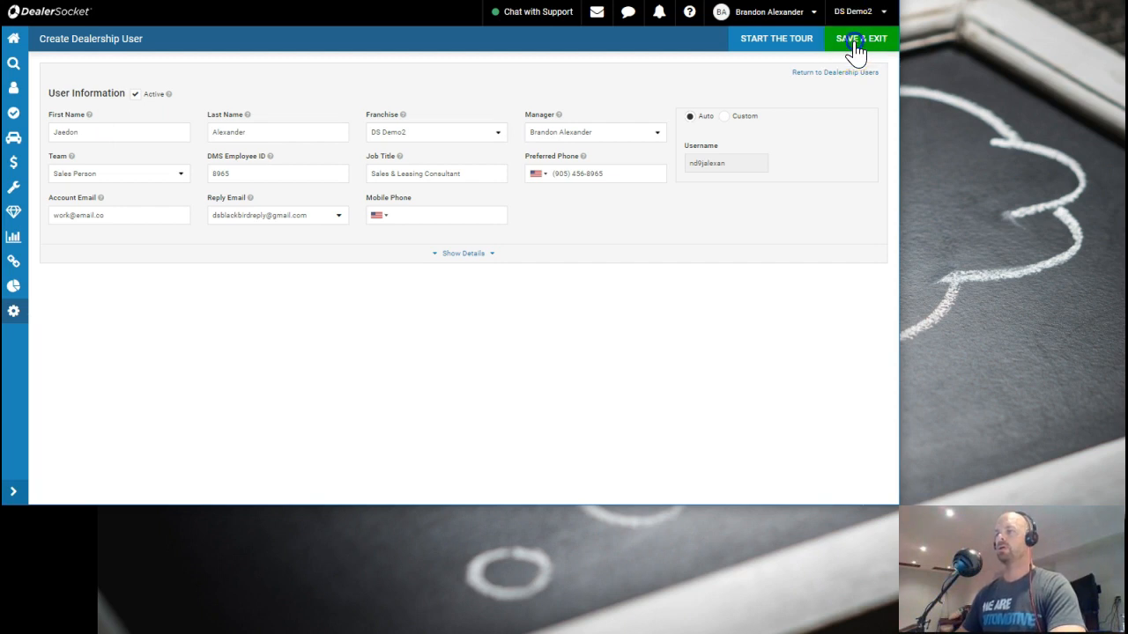
- Save the new user and return to the dealership users list
{"action": "left_click", "coordinate": [860, 39]}
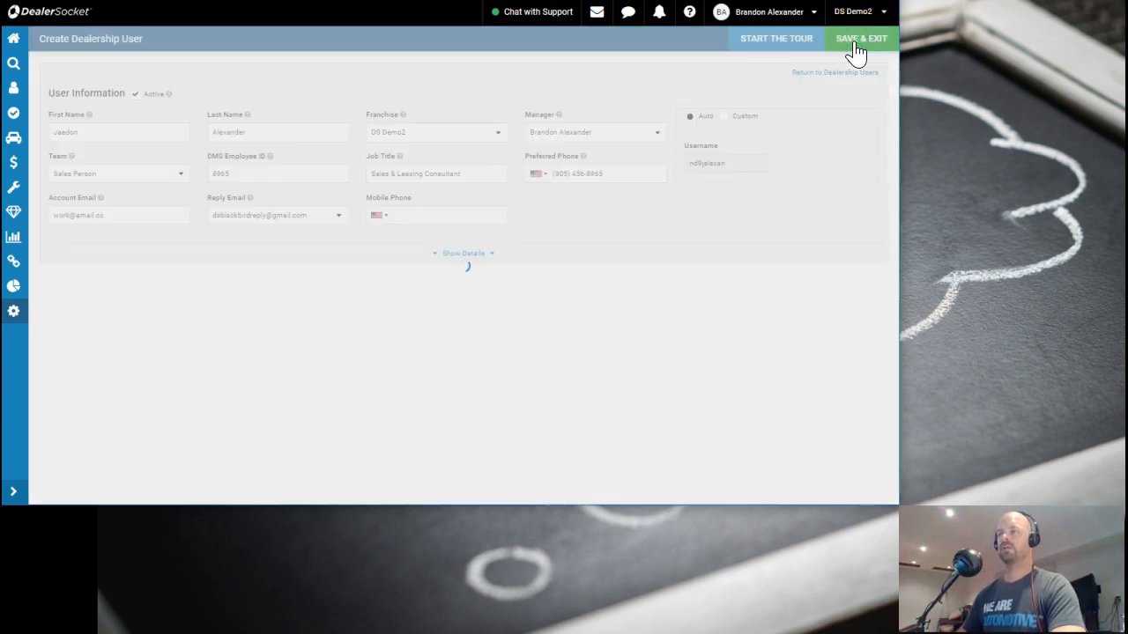
{"action": "left_click", "coordinate": [862, 39]}
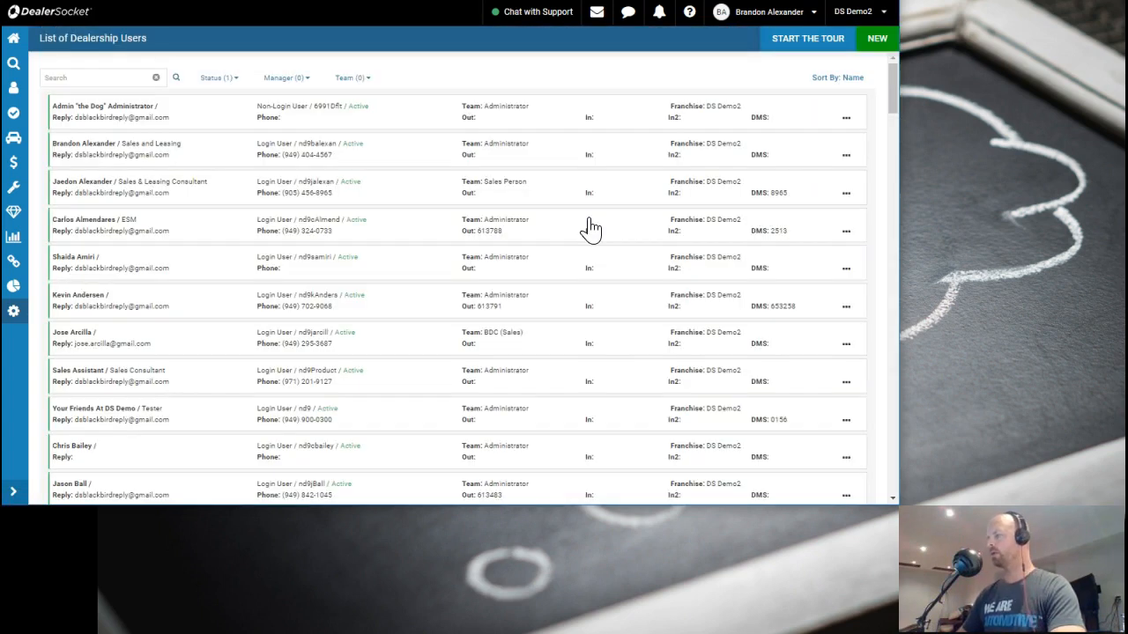
{"action": "left_click", "coordinate": [97, 78]}
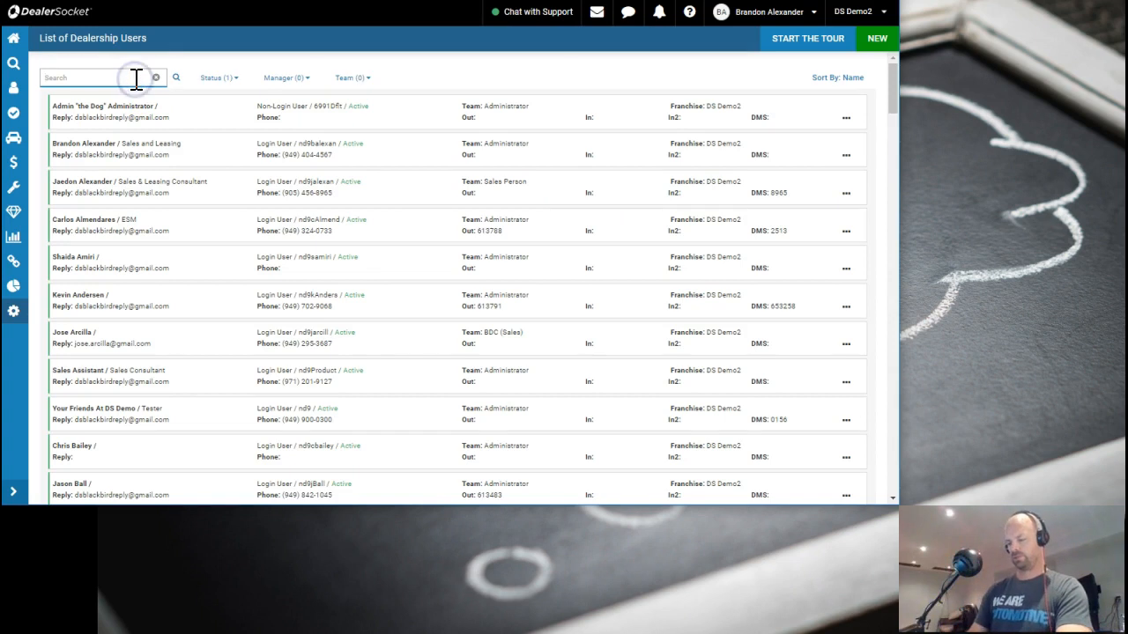
{"action": "type", "text": "Jaedon"}
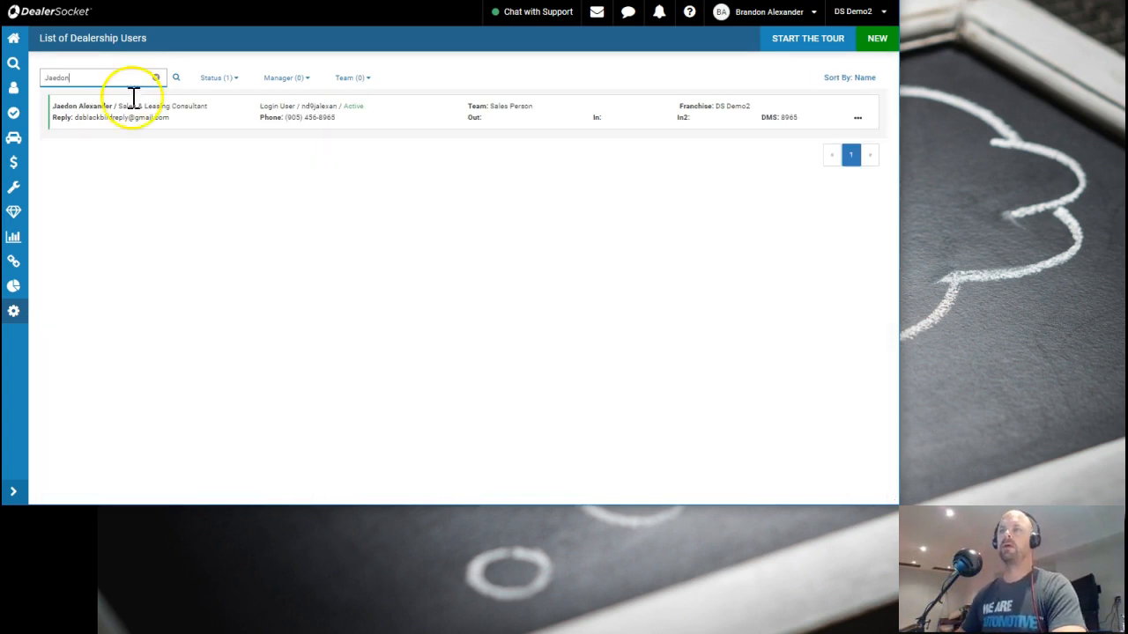
{"action": "mouse_move", "coordinate": [145, 124]}
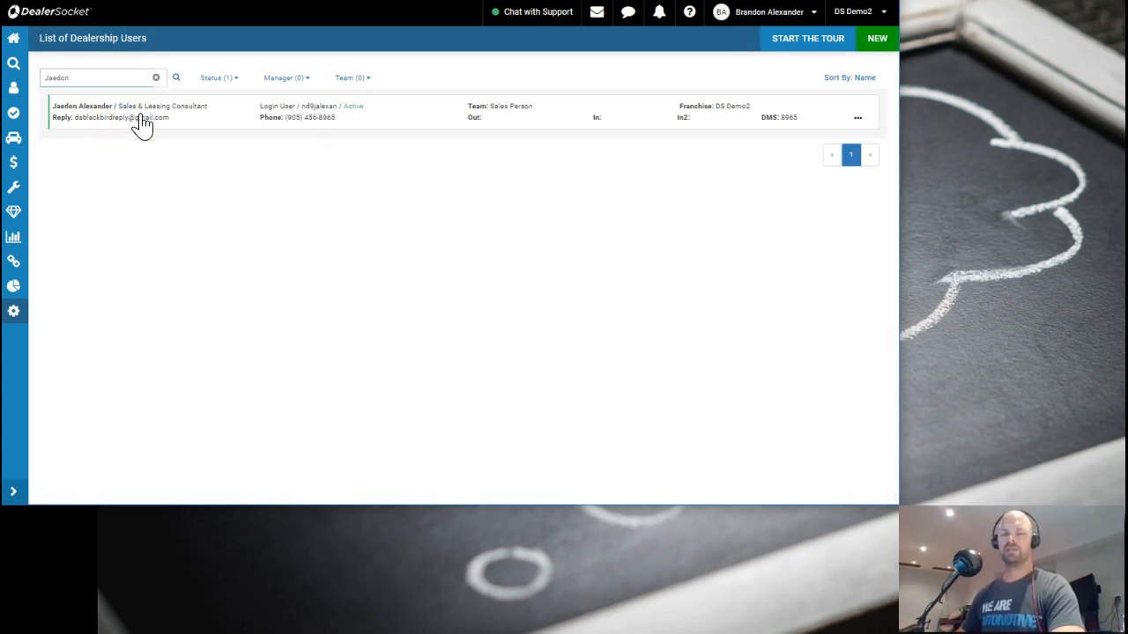
{"action": "left_click", "coordinate": [141, 109]}
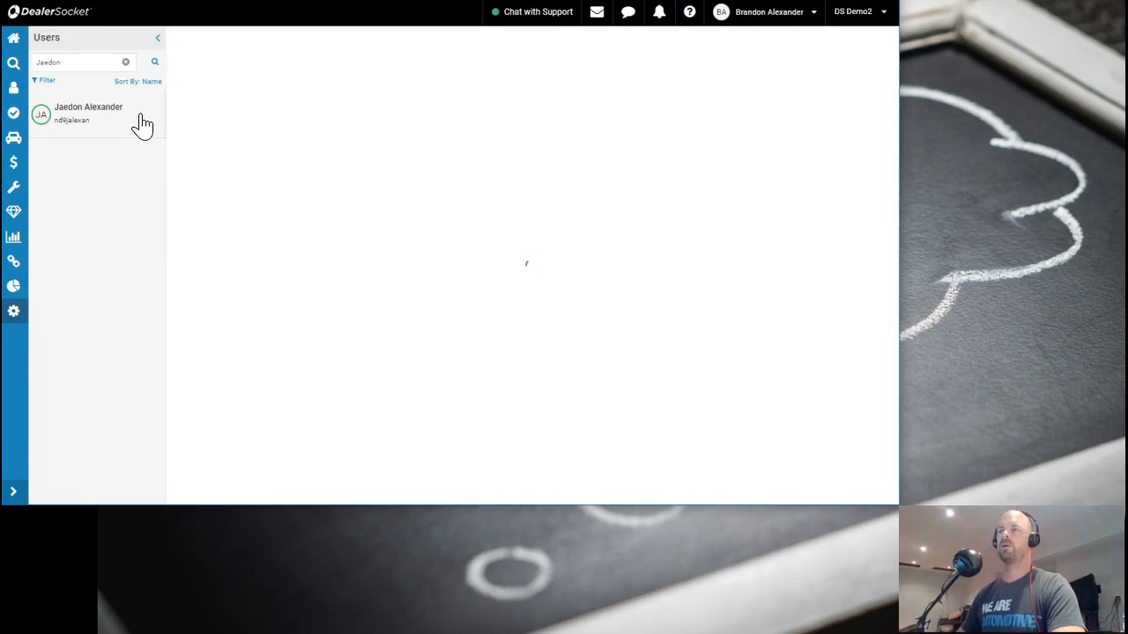
{"action": "left_click", "coordinate": [88, 115]}
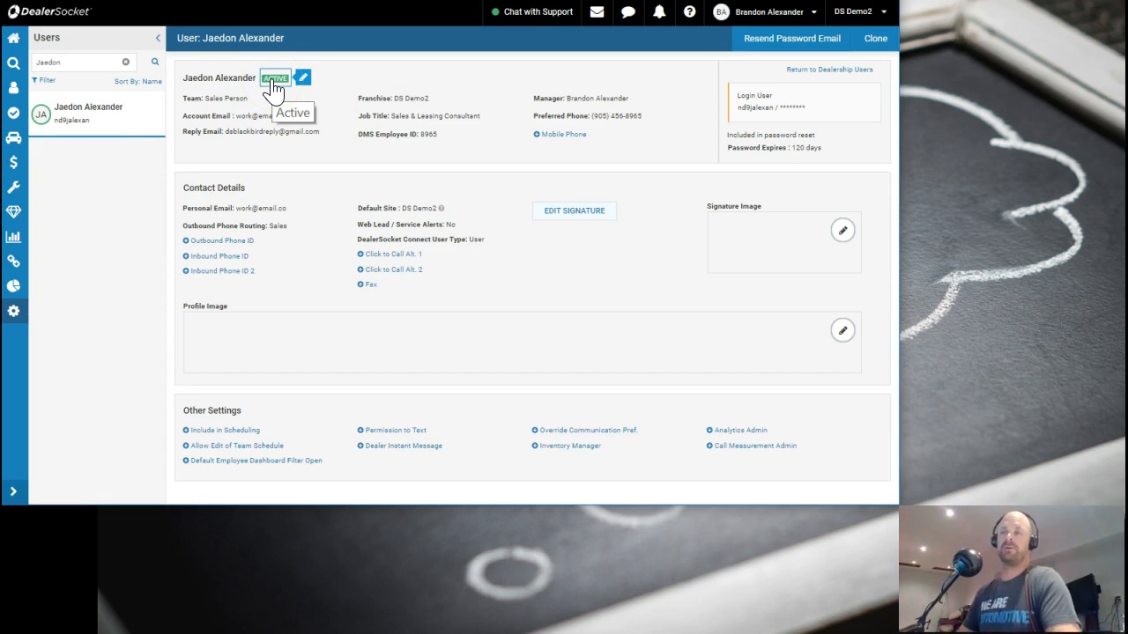
{"action": "left_click", "coordinate": [303, 78]}
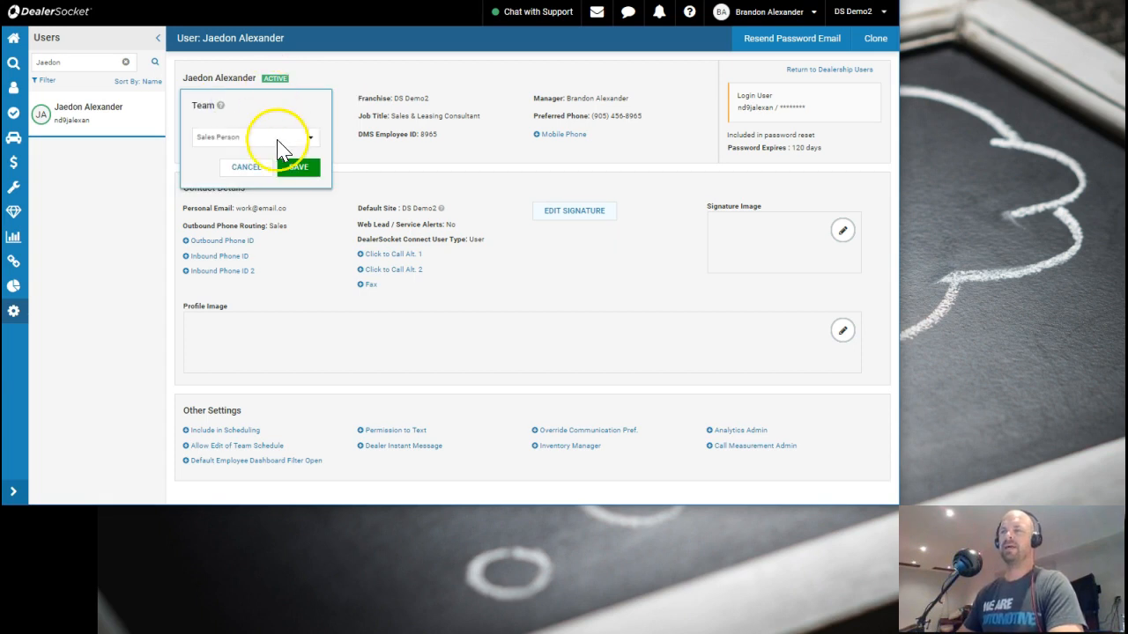
{"action": "left_click", "coordinate": [254, 138]}
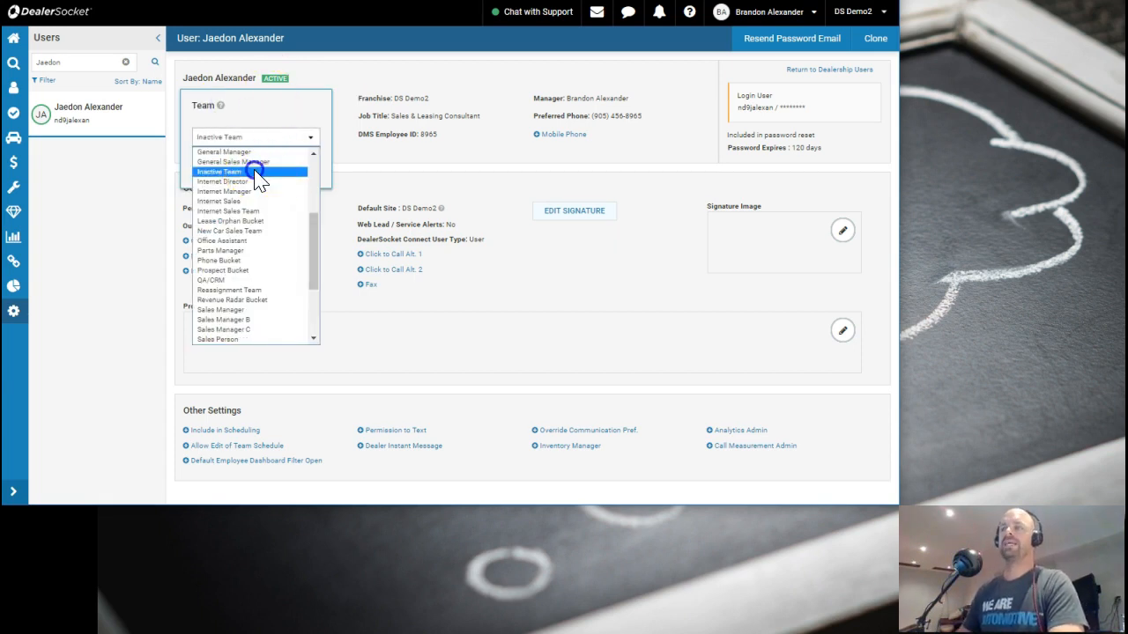
{"action": "left_click", "coordinate": [256, 170]}
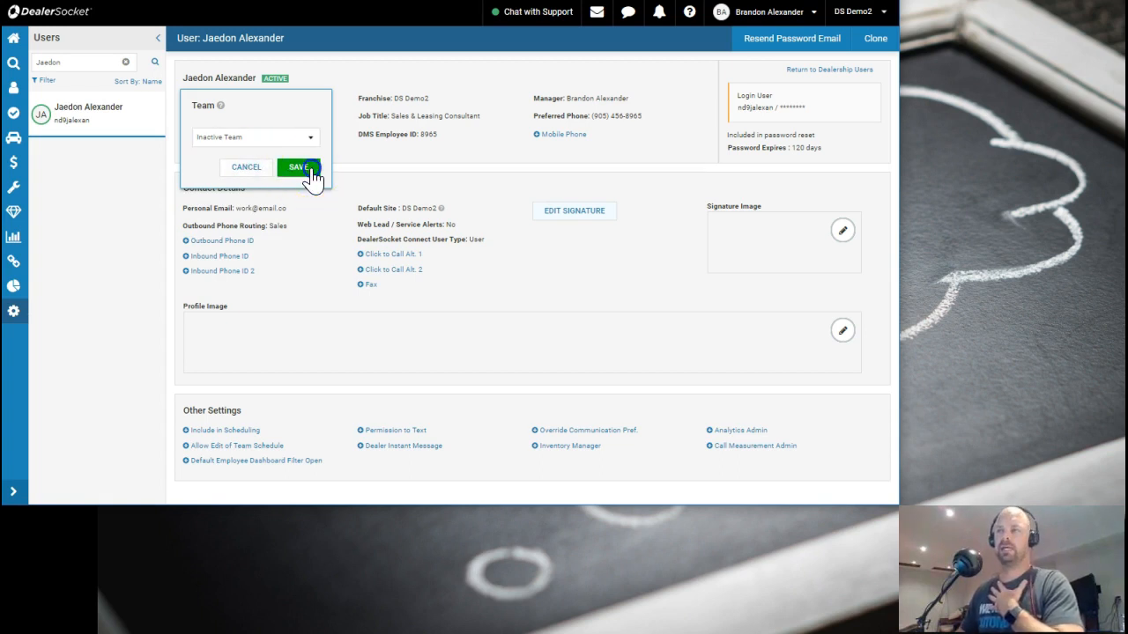
{"action": "left_click", "coordinate": [300, 167]}
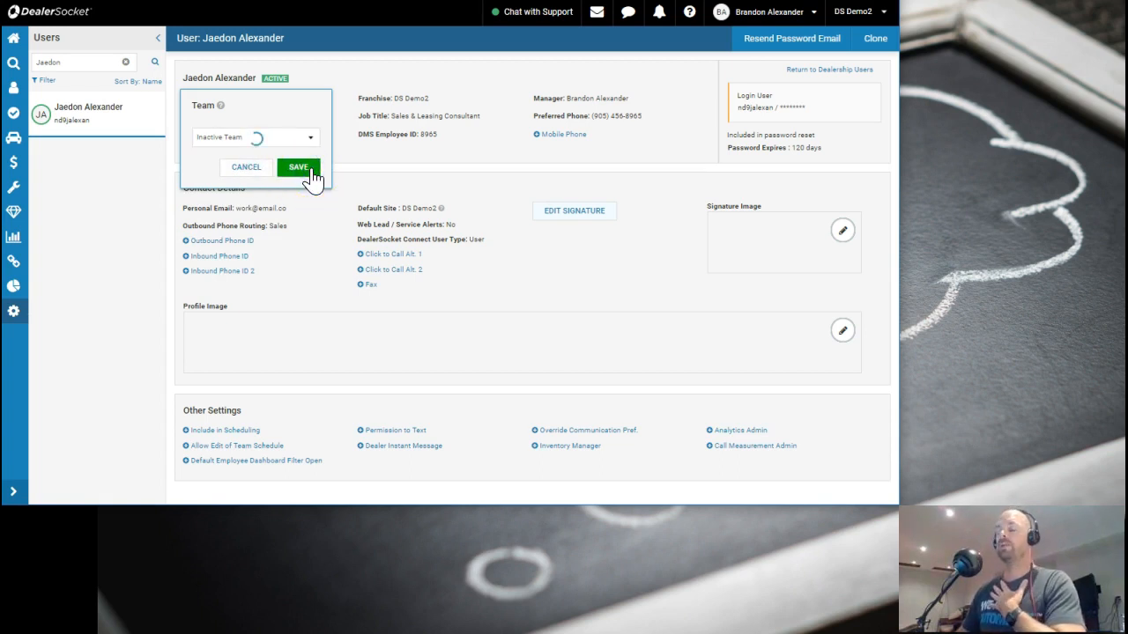
{"action": "left_click", "coordinate": [300, 166]}
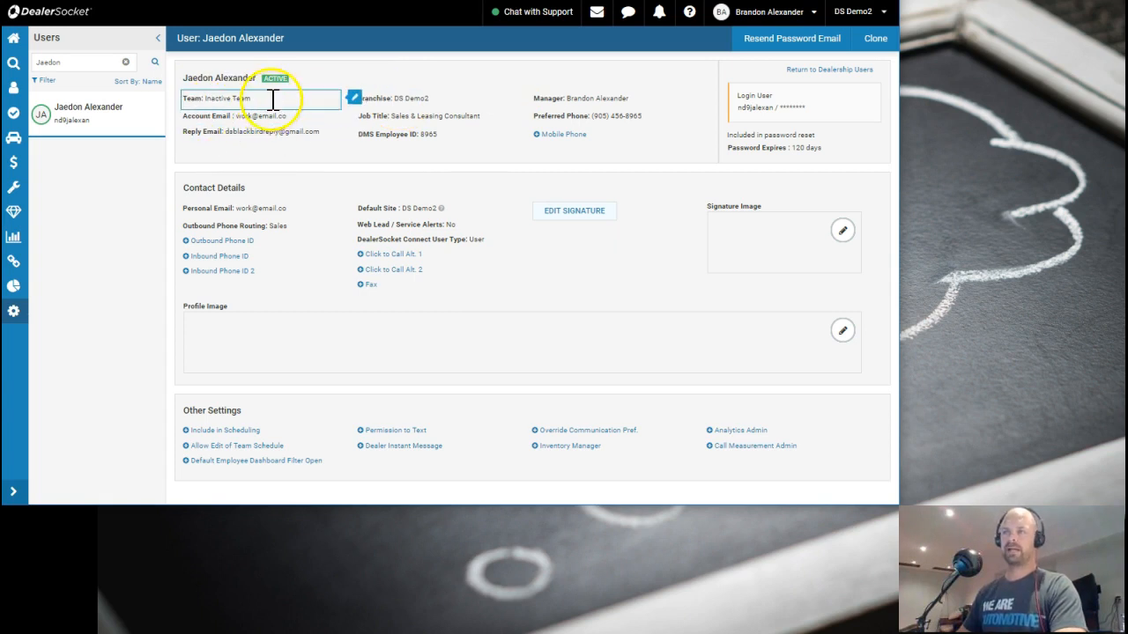
{"action": "left_click", "coordinate": [282, 74]}
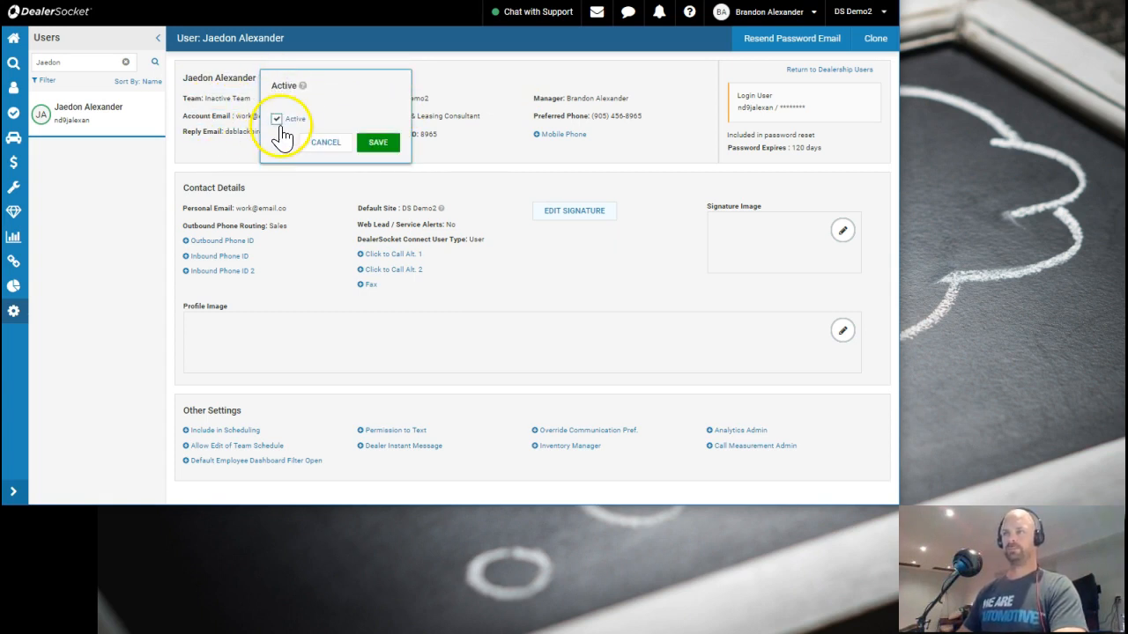
{"action": "left_click", "coordinate": [277, 119]}
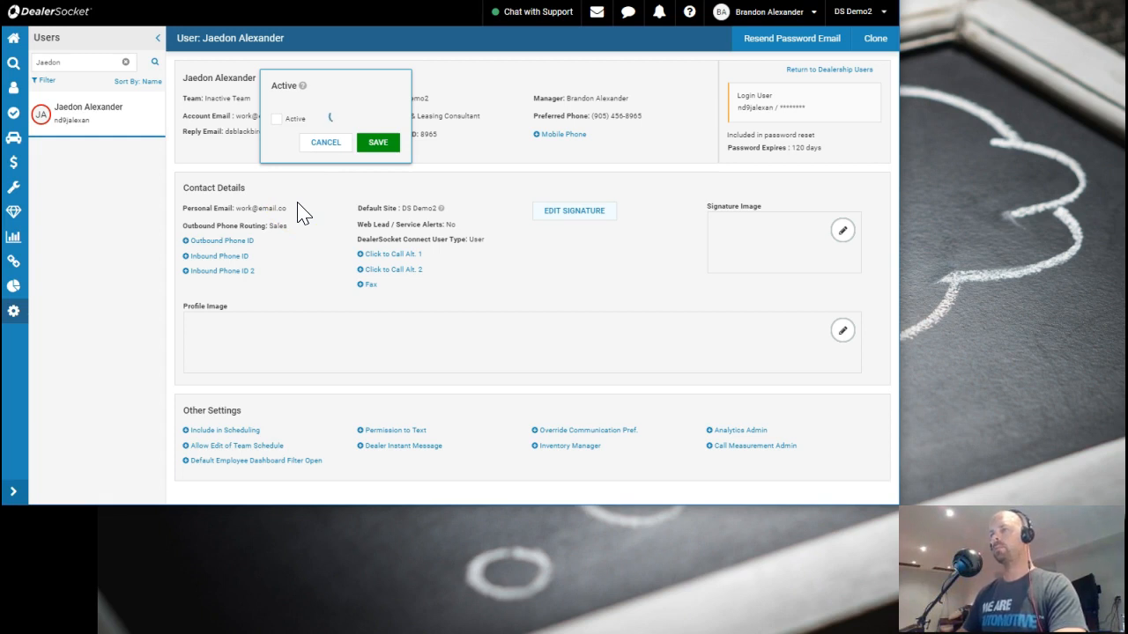
{"action": "left_click", "coordinate": [377, 141]}
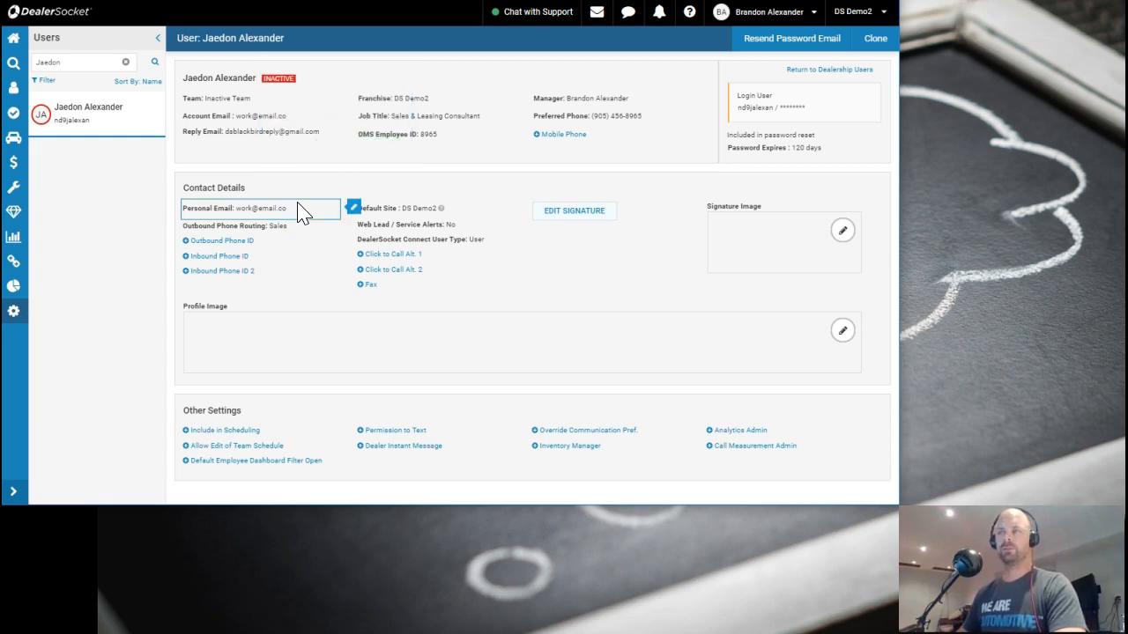